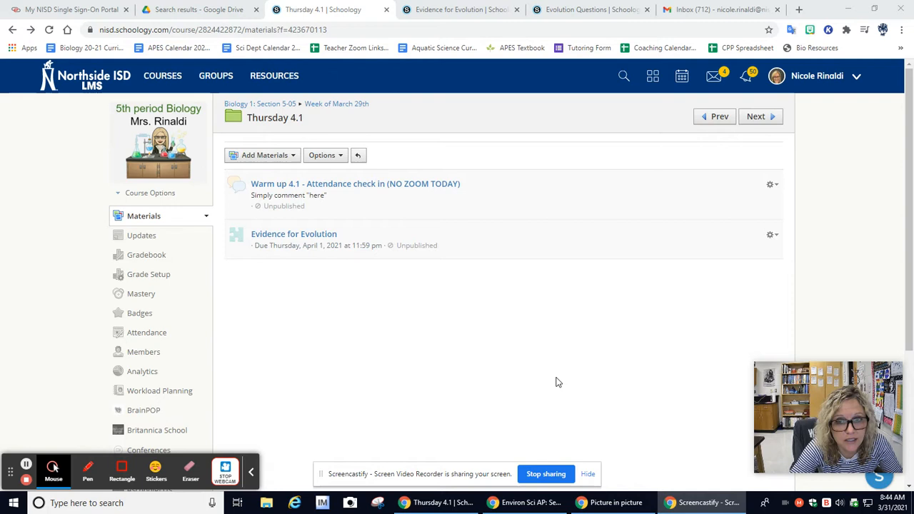
{"action": "mouse_move", "coordinate": [382, 189]}
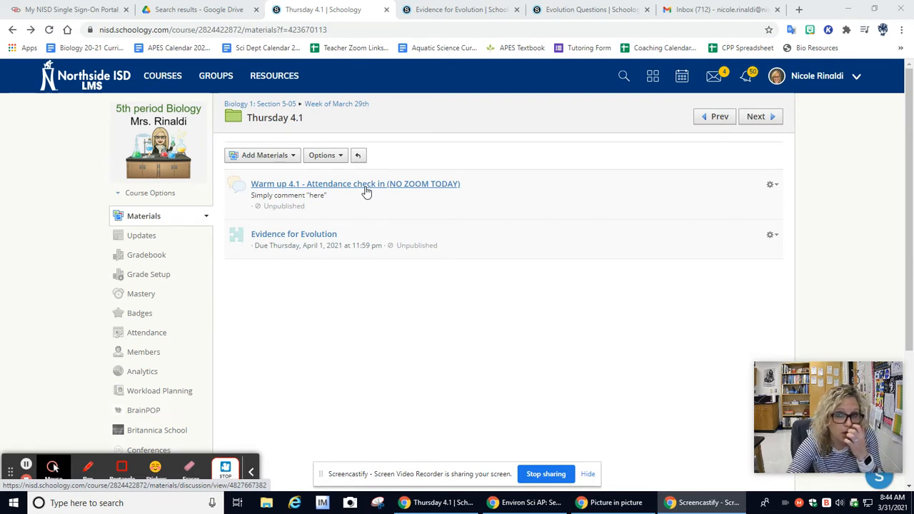
{"action": "mouse_move", "coordinate": [338, 193]}
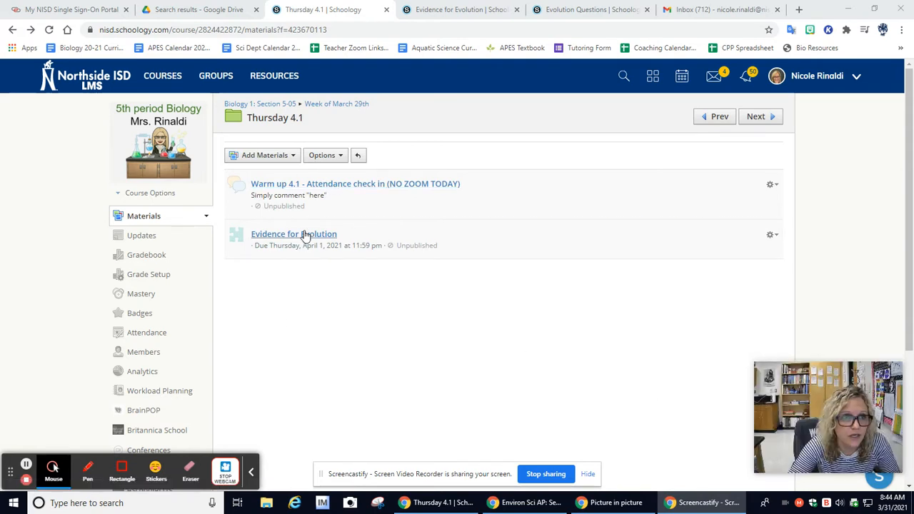
{"action": "mouse_move", "coordinate": [301, 220]}
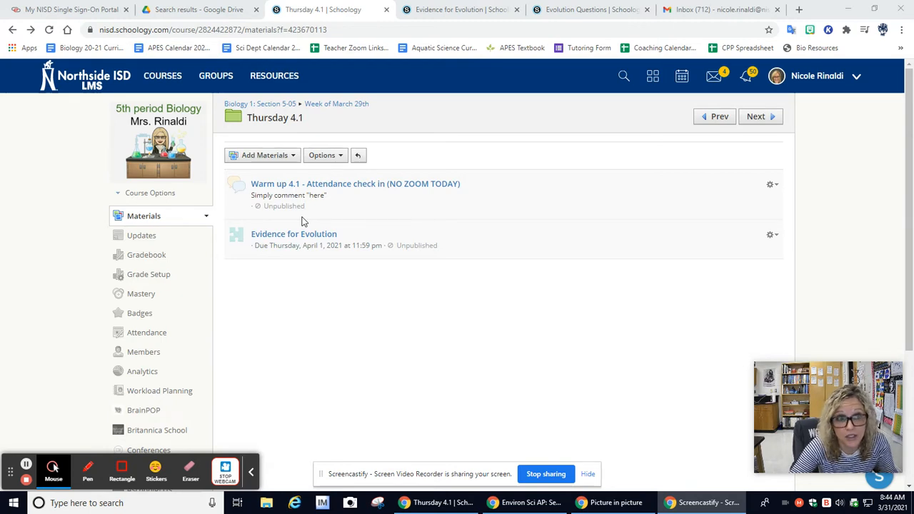
{"action": "mouse_move", "coordinate": [319, 152]}
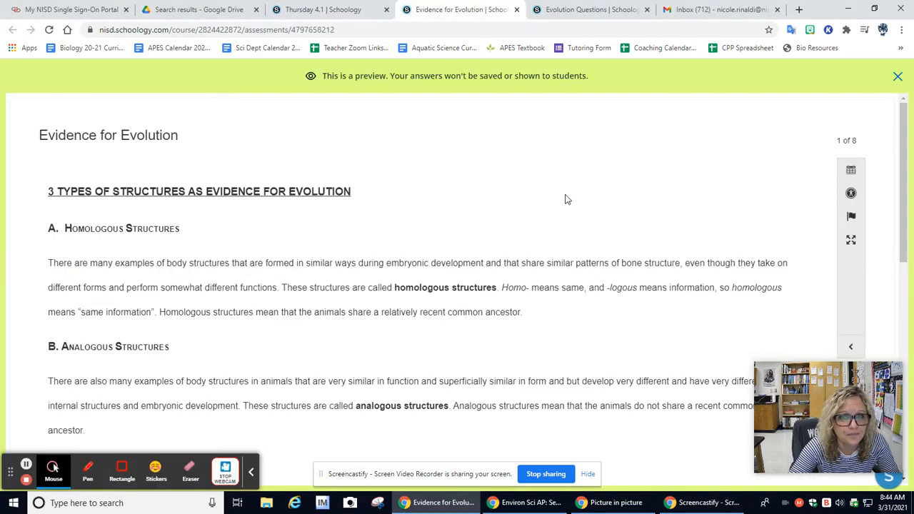
Scroll through page 1's homologous, analogous and vestigial structure explanations to the limb-bone instructions
{"action": "scroll", "scroll_direction": "down", "scroll_amount": 3}
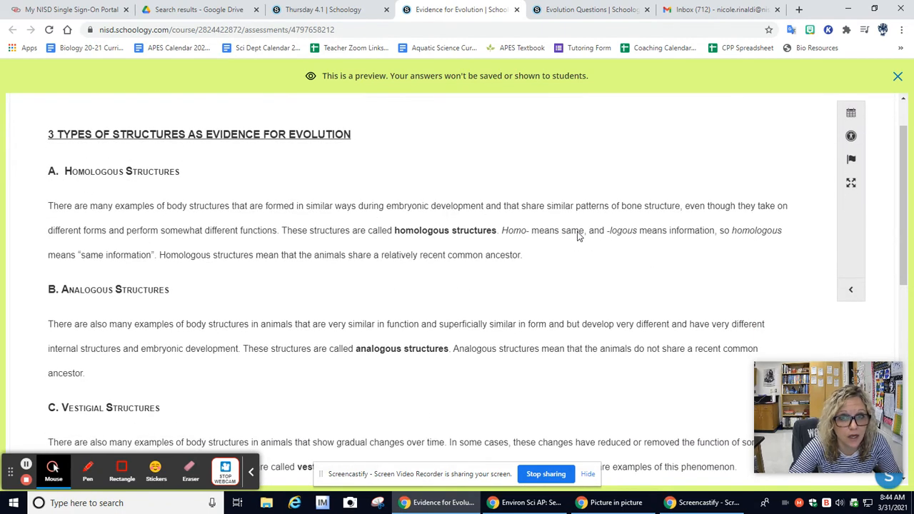
{"action": "mouse_move", "coordinate": [140, 219]}
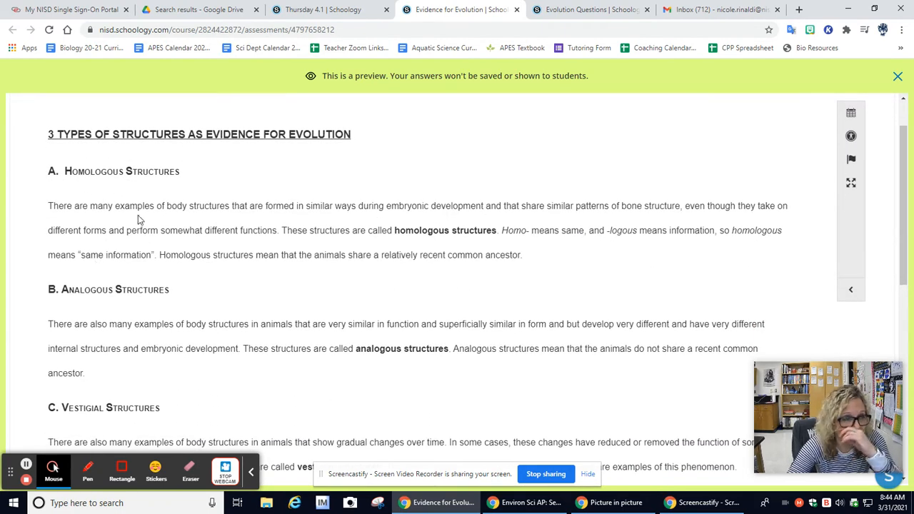
{"action": "mouse_move", "coordinate": [480, 273]}
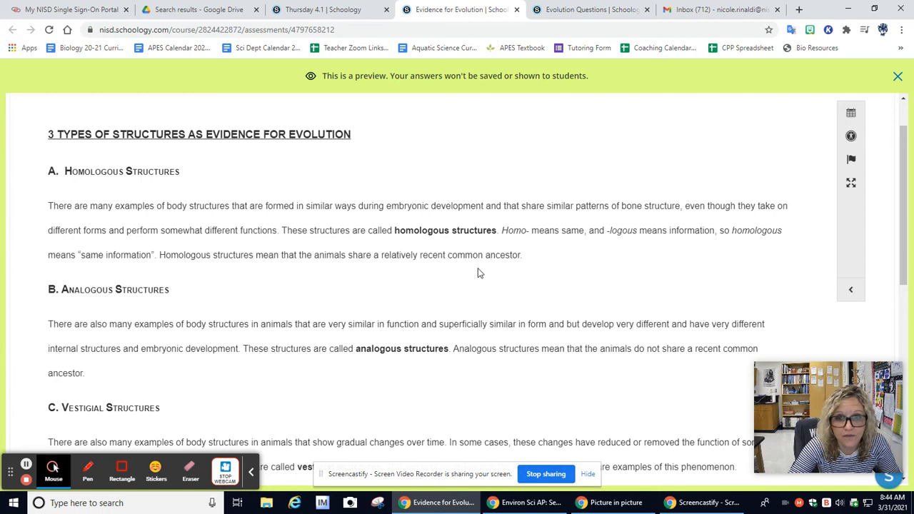
{"action": "scroll", "scroll_direction": "down", "scroll_amount": 3}
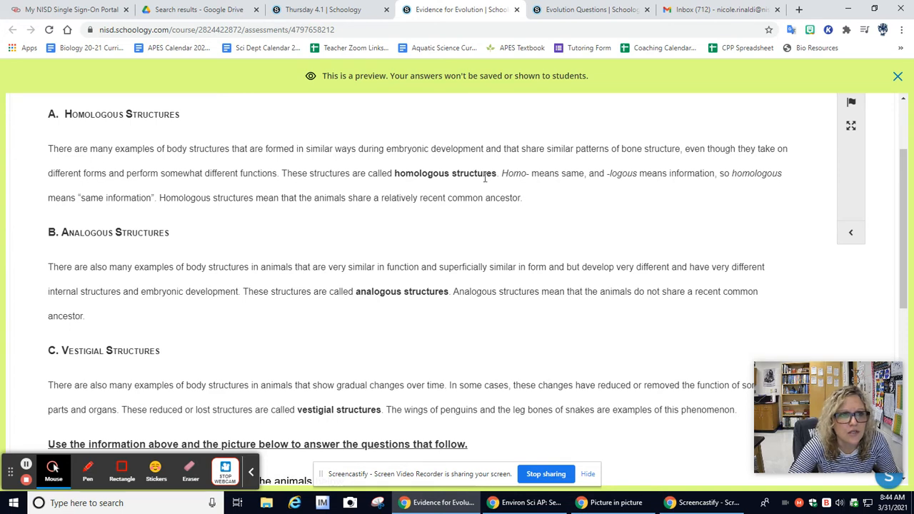
{"action": "mouse_move", "coordinate": [157, 215]}
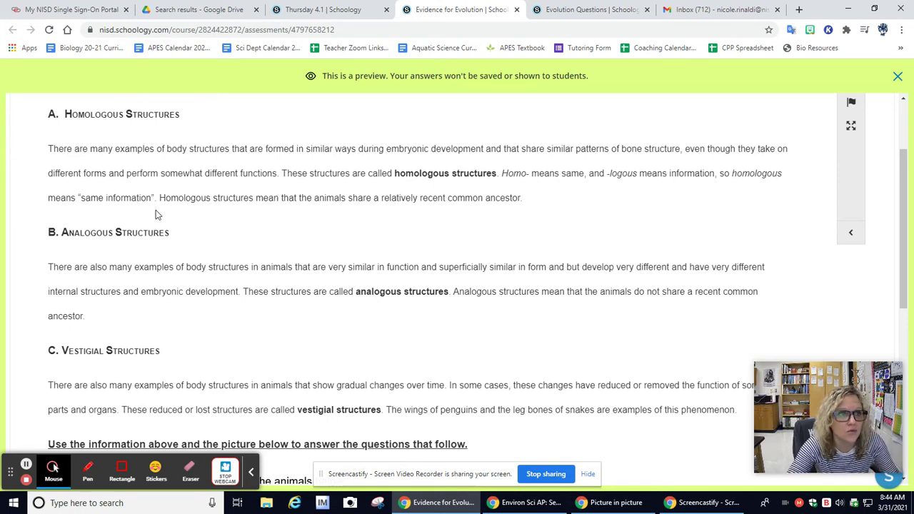
{"action": "mouse_move", "coordinate": [529, 217]}
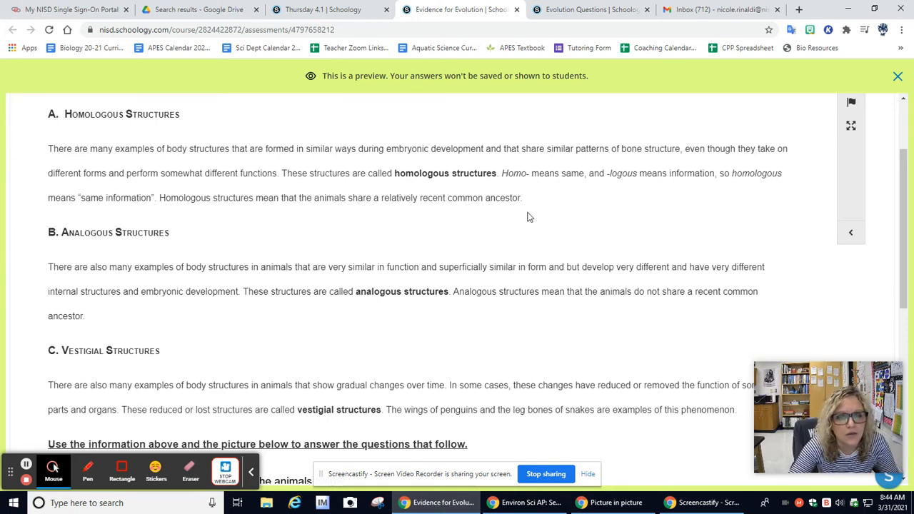
{"action": "mouse_move", "coordinate": [540, 221]}
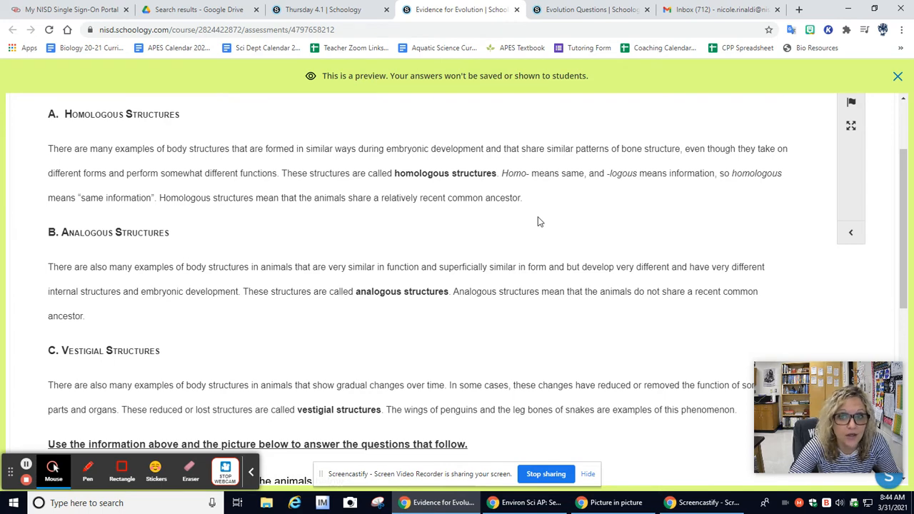
{"action": "scroll", "scroll_direction": "down", "scroll_amount": 3}
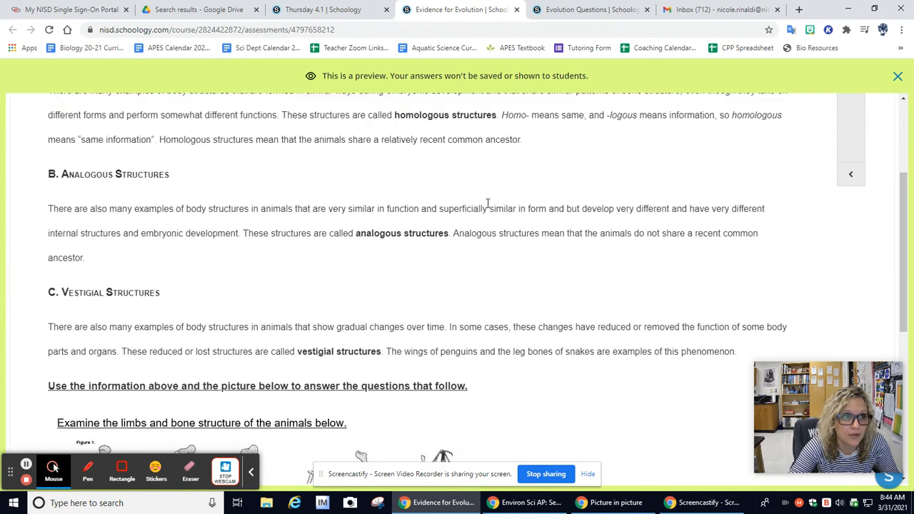
{"action": "scroll", "scroll_direction": "down", "scroll_amount": 3}
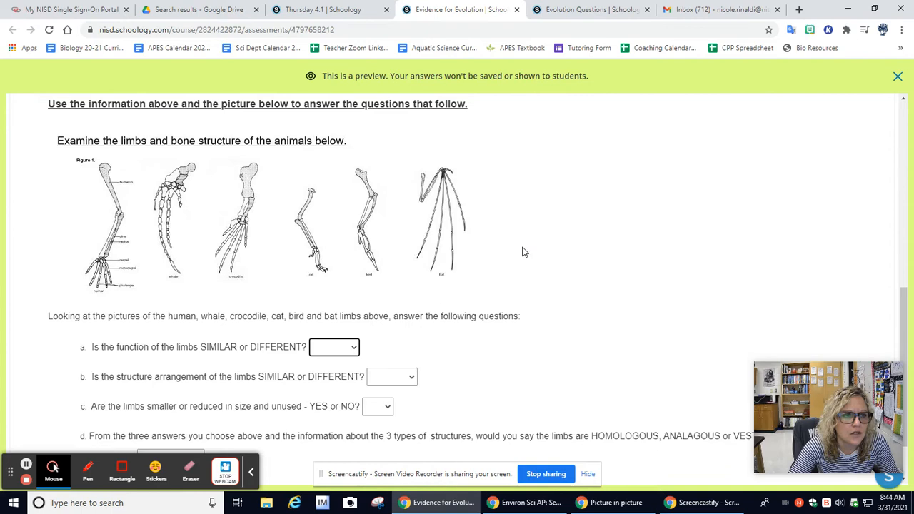
{"action": "scroll", "scroll_direction": "down", "scroll_amount": 3}
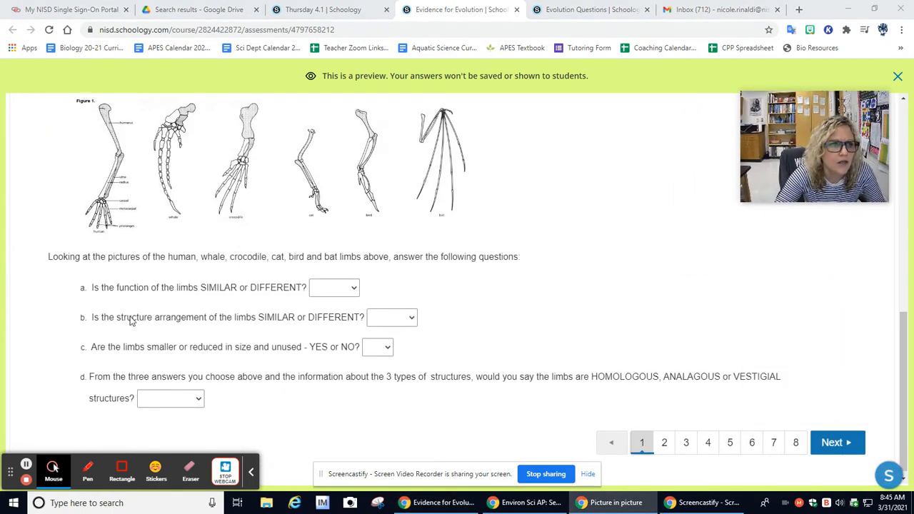
{"action": "scroll", "scroll_direction": "up", "scroll_amount": 3}
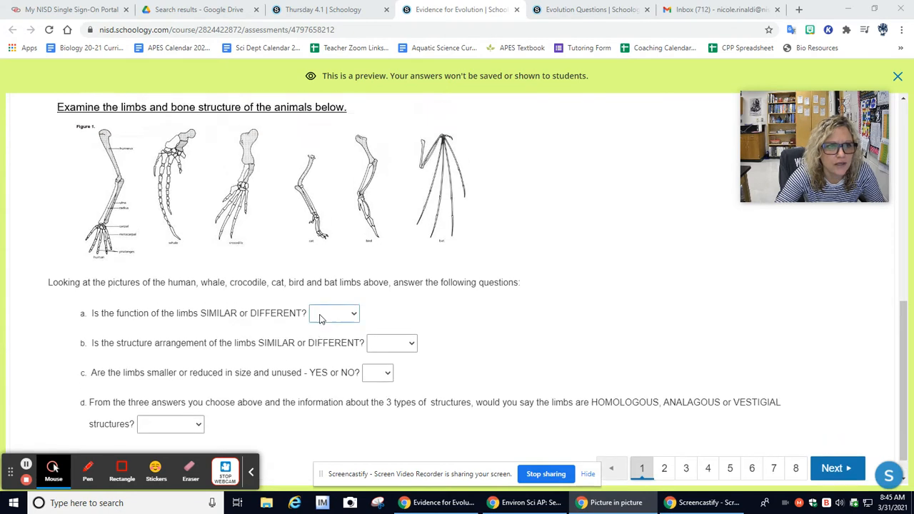
{"action": "scroll", "scroll_direction": "up", "scroll_amount": 3}
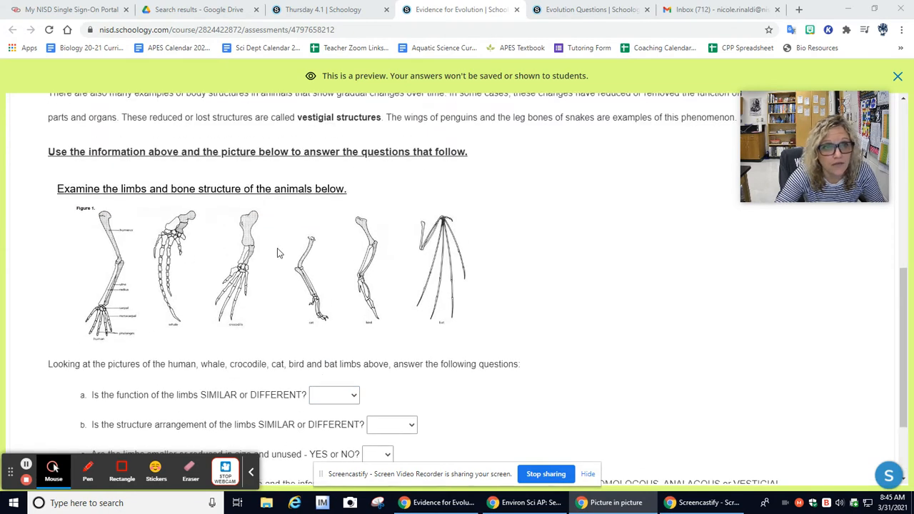
{"action": "mouse_move", "coordinate": [555, 291]}
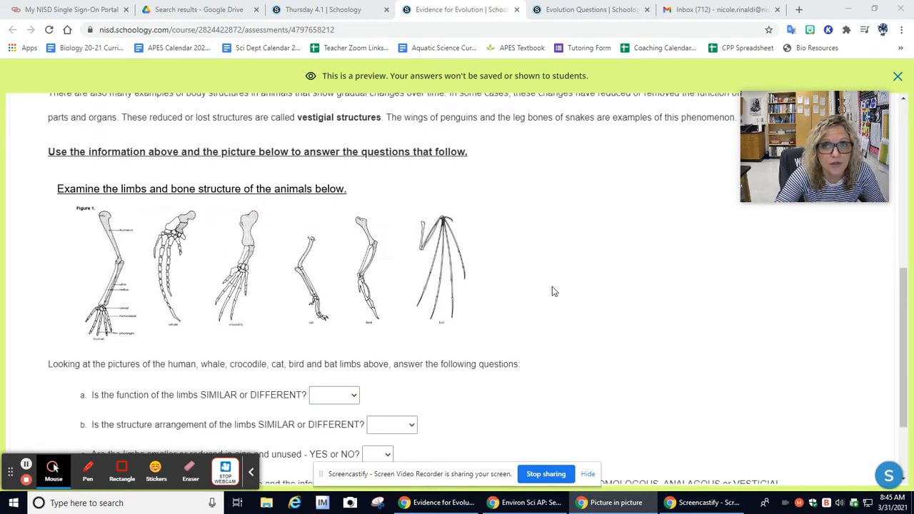
{"action": "scroll", "scroll_direction": "down", "scroll_amount": 3}
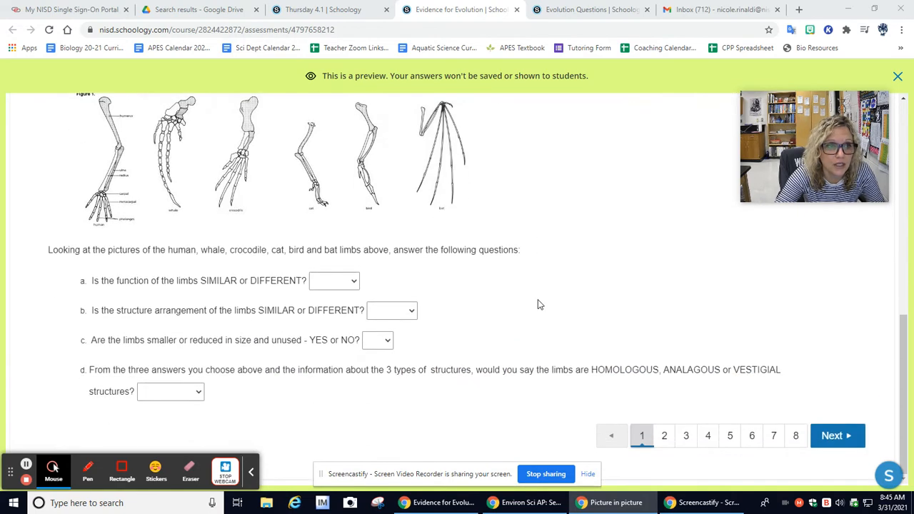
{"action": "mouse_move", "coordinate": [360, 222]}
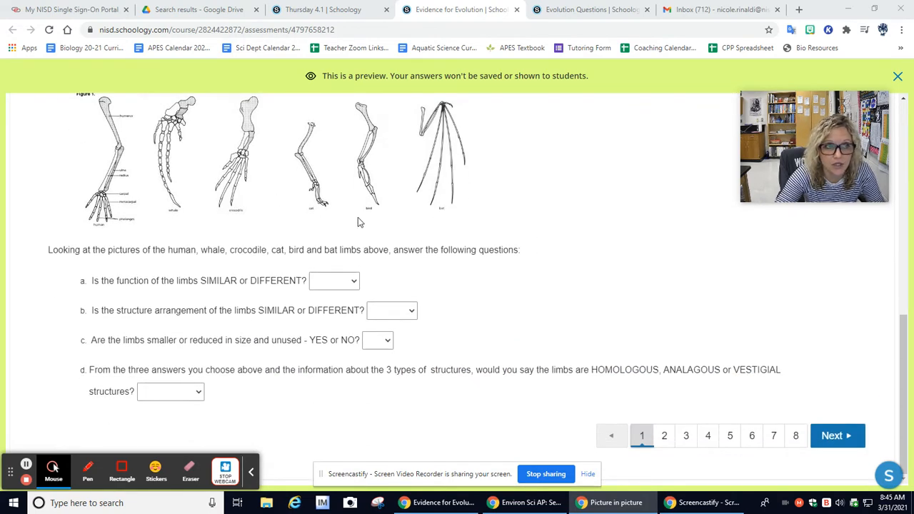
{"action": "scroll", "scroll_direction": "up", "scroll_amount": 3}
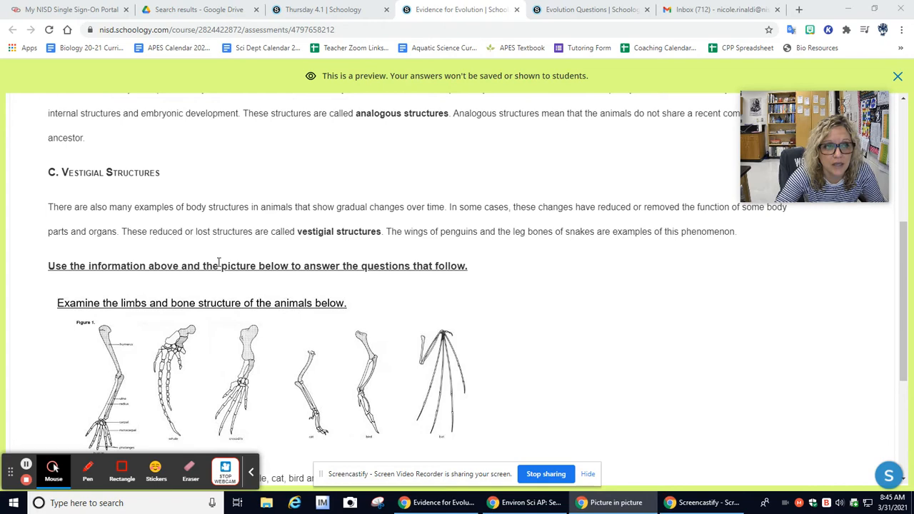
{"action": "scroll", "scroll_direction": "down", "scroll_amount": 3}
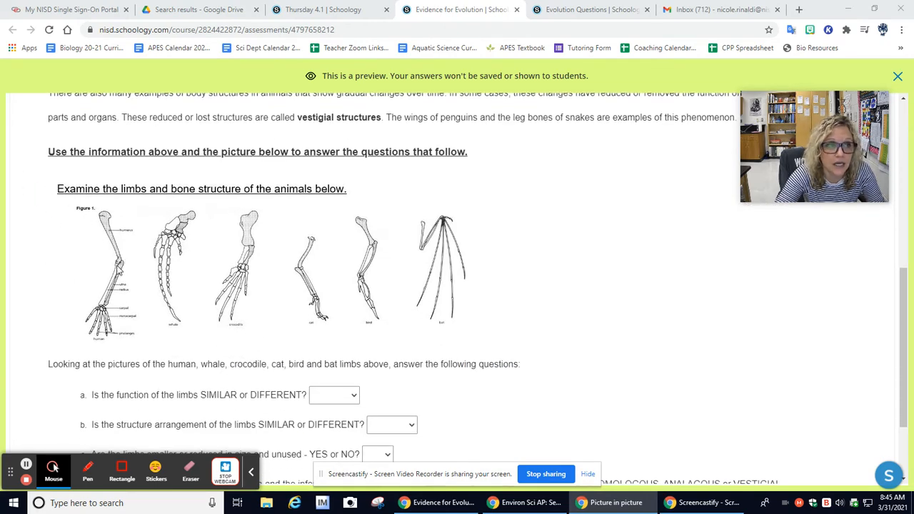
{"action": "mouse_move", "coordinate": [318, 299]}
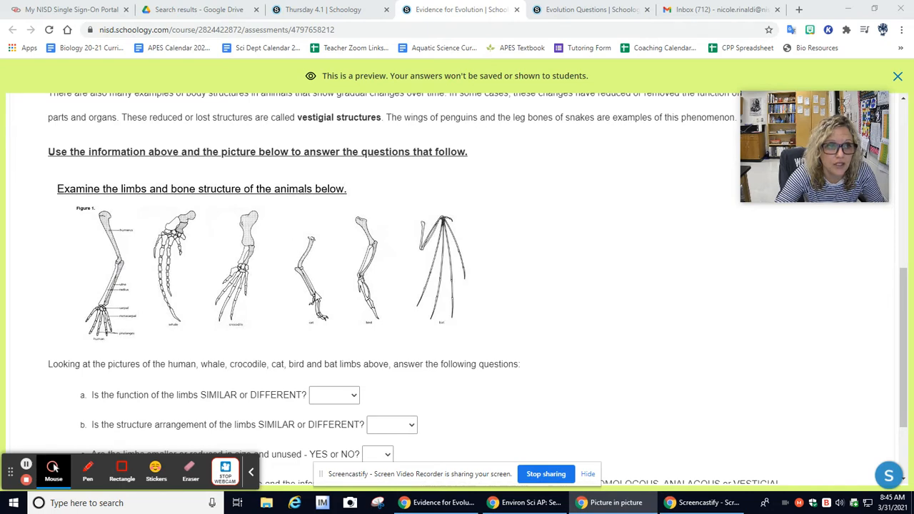
{"action": "scroll", "scroll_direction": "down", "scroll_amount": 3}
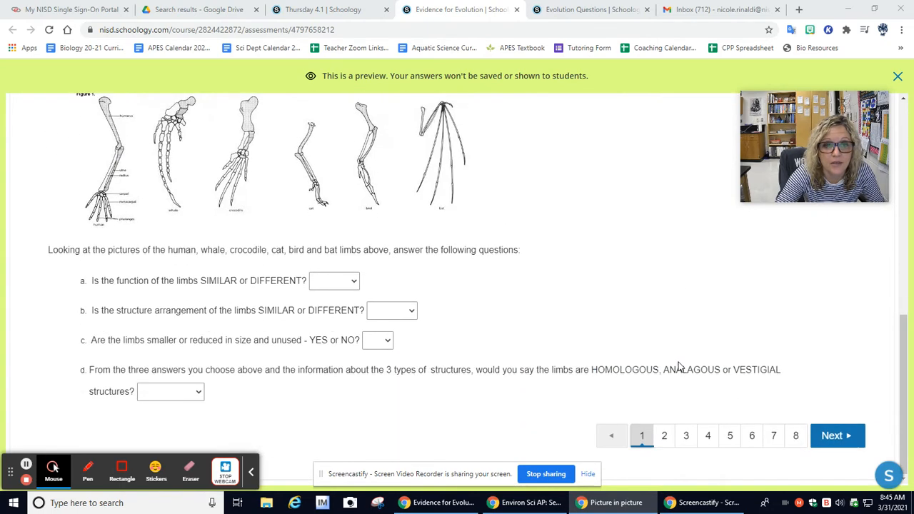
Scroll through the vestigial structures page down to the Figure 3 cavefish and minnow eye questions
{"action": "scroll", "scroll_direction": "up", "scroll_amount": 3}
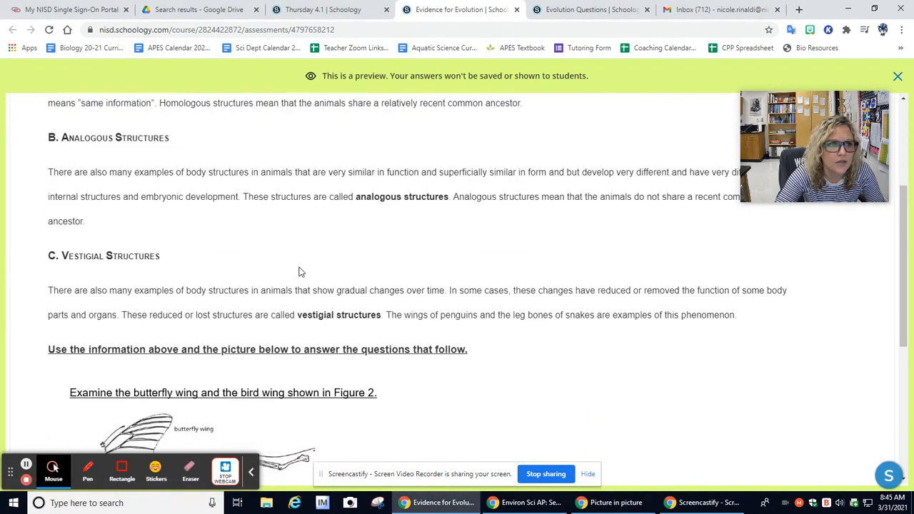
{"action": "scroll", "scroll_direction": "down", "scroll_amount": 3}
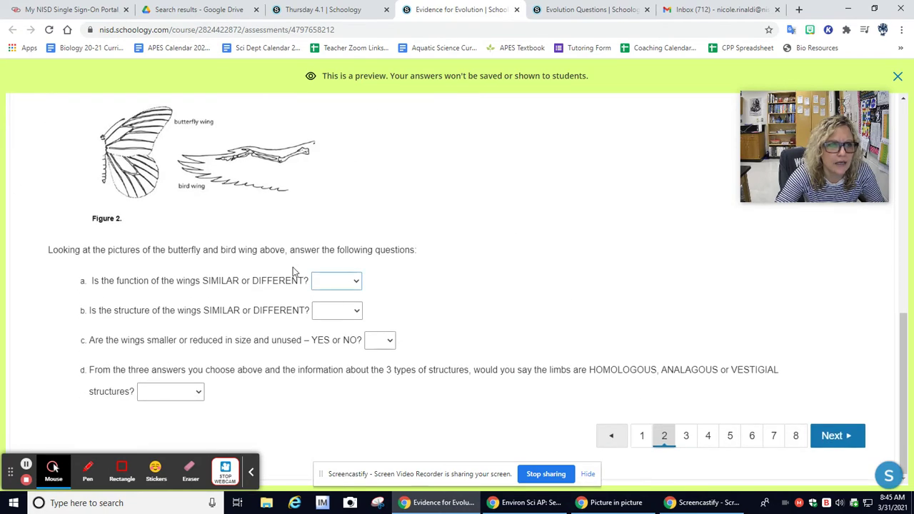
{"action": "scroll", "scroll_direction": "up", "scroll_amount": 3}
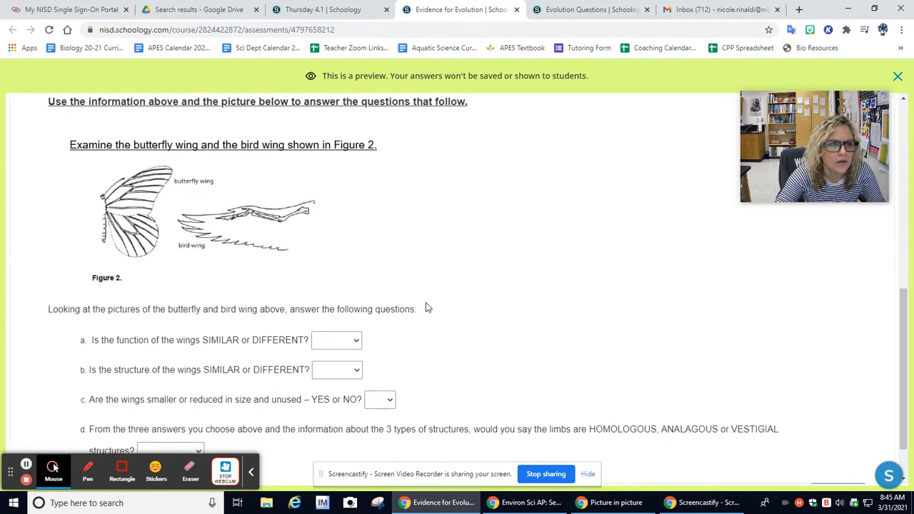
{"action": "scroll", "scroll_direction": "up", "scroll_amount": 3}
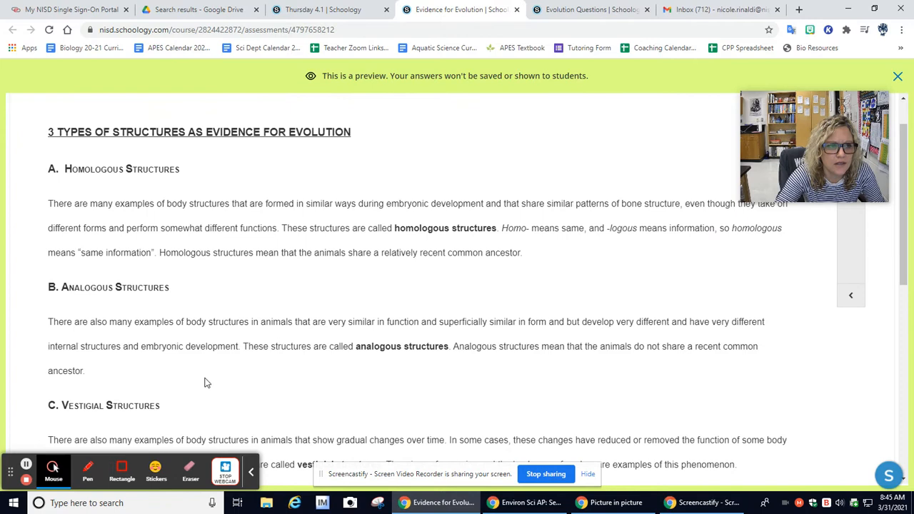
{"action": "mouse_move", "coordinate": [352, 332]}
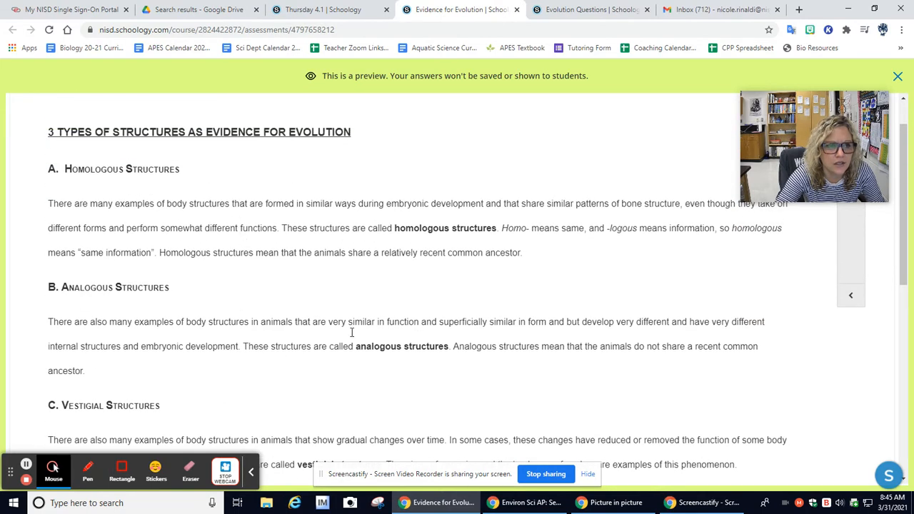
{"action": "mouse_move", "coordinate": [218, 357]}
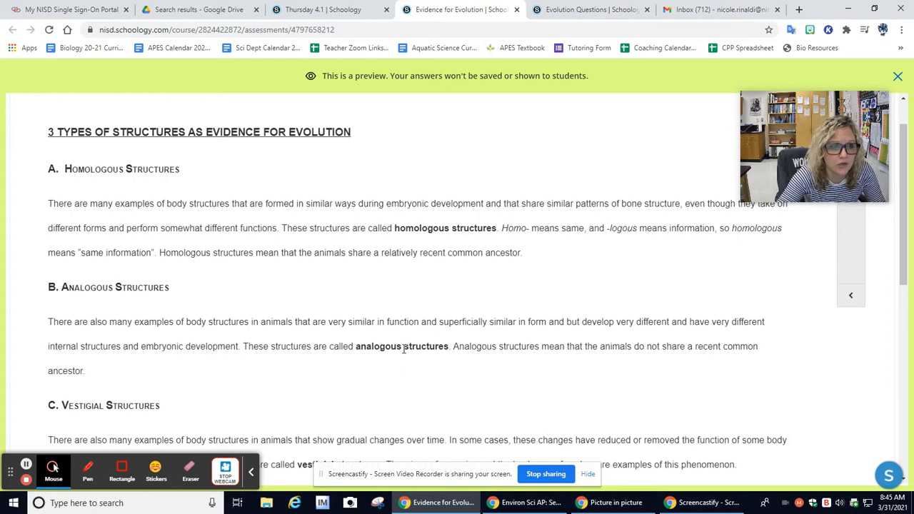
{"action": "scroll", "scroll_direction": "down", "scroll_amount": 3}
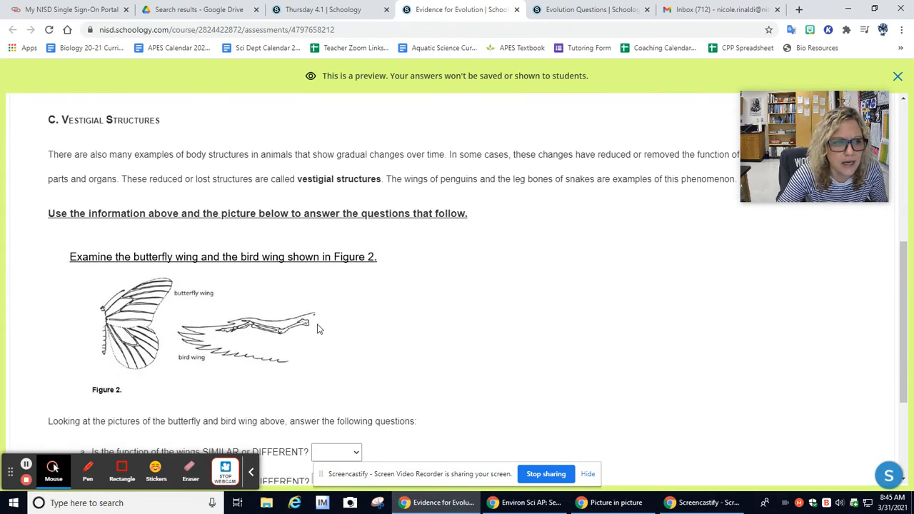
{"action": "scroll", "scroll_direction": "down", "scroll_amount": 3}
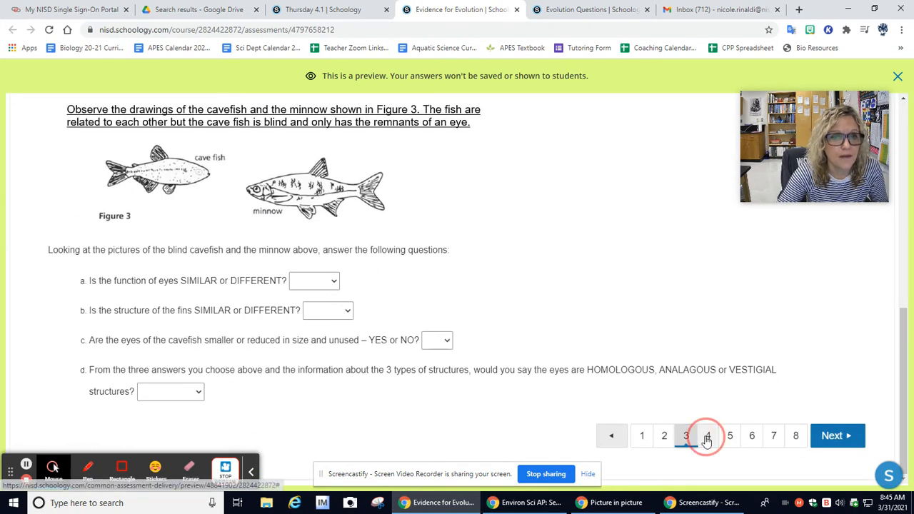
Go to page 4 and read the amino acid sequence background and Table 1 hemoglobin comparison
{"action": "left_click", "coordinate": [707, 436]}
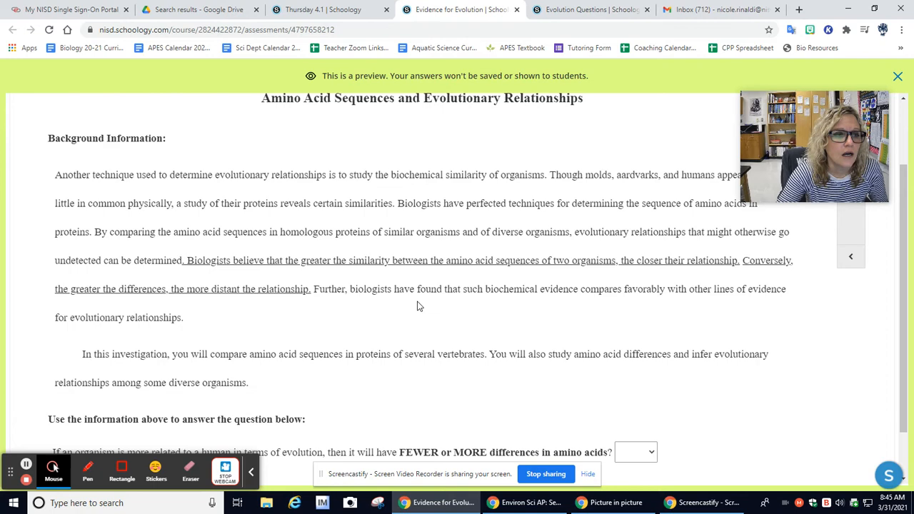
{"action": "scroll", "scroll_direction": "down", "scroll_amount": 3}
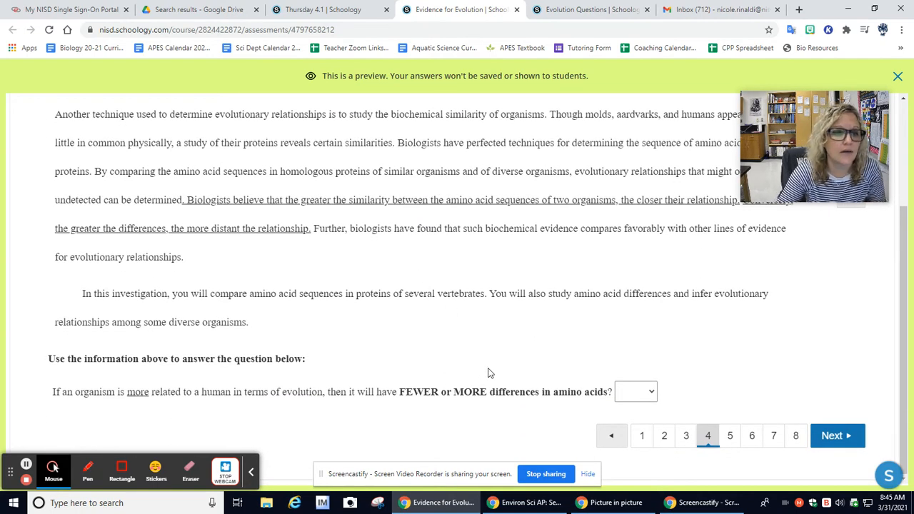
{"action": "mouse_move", "coordinate": [523, 318]}
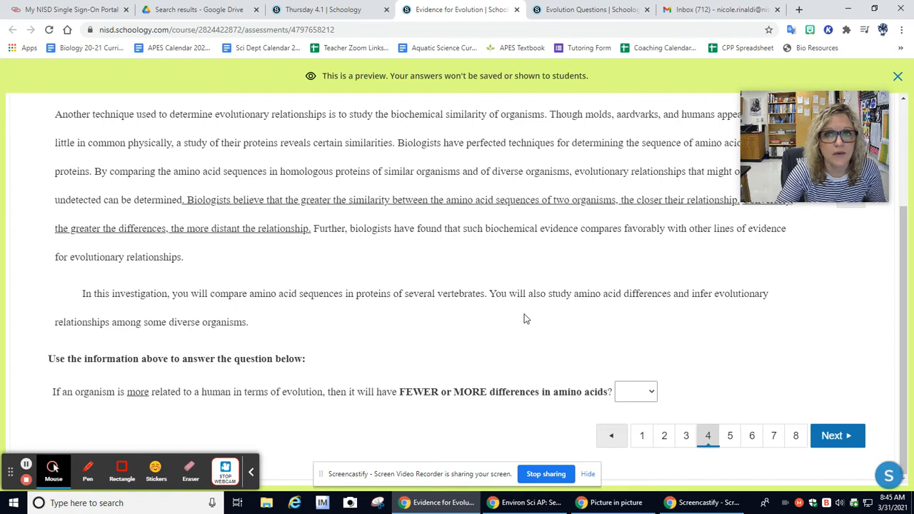
{"action": "mouse_move", "coordinate": [540, 388]}
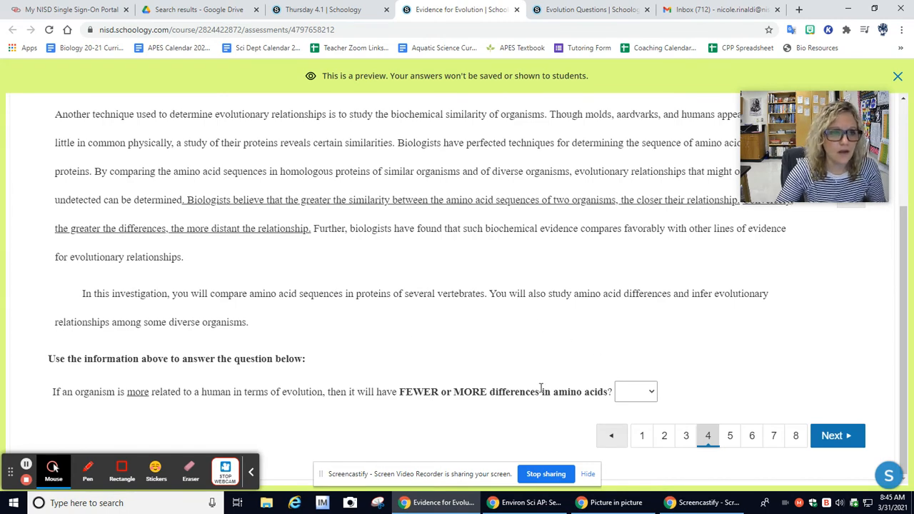
{"action": "scroll", "scroll_direction": "up", "scroll_amount": 3}
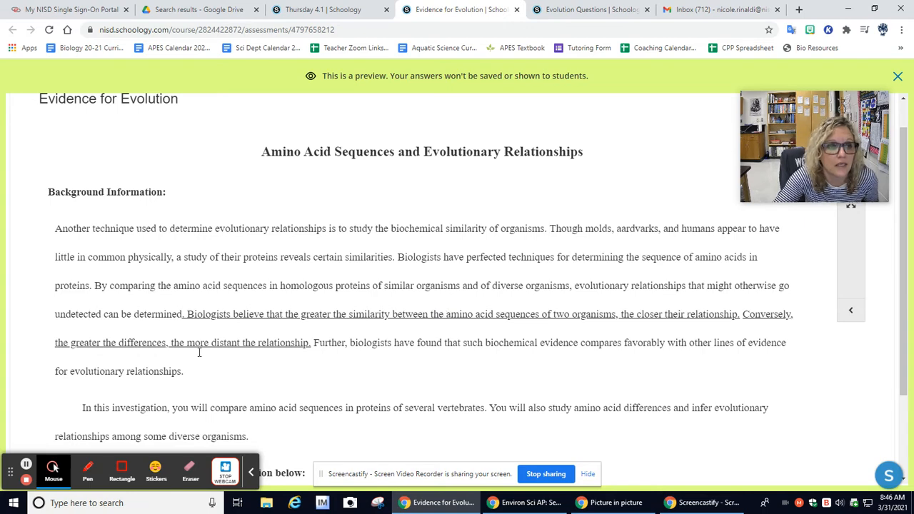
{"action": "mouse_move", "coordinate": [300, 297]}
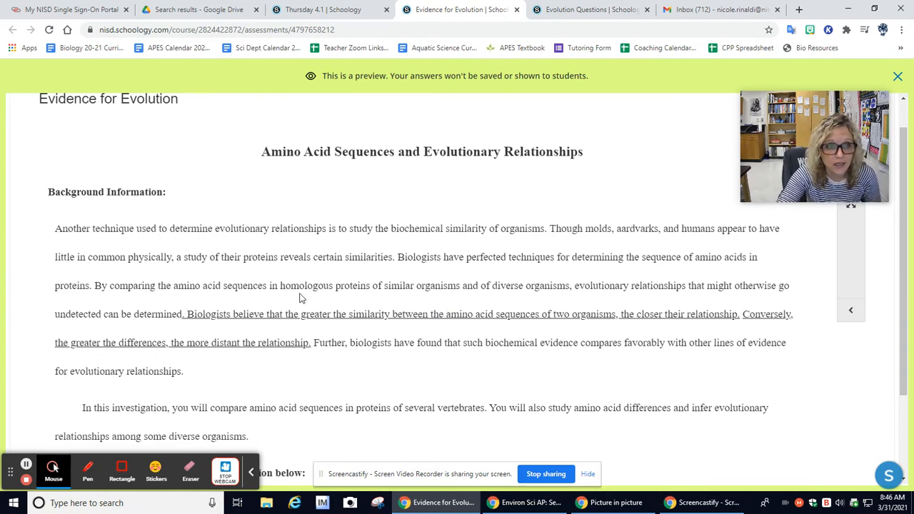
{"action": "scroll", "scroll_direction": "down", "scroll_amount": 3}
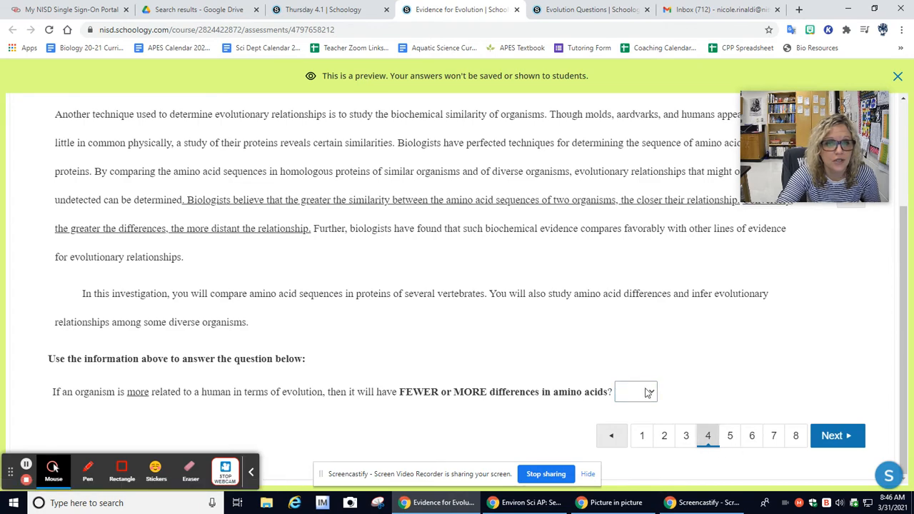
{"action": "scroll", "scroll_direction": "up", "scroll_amount": 3}
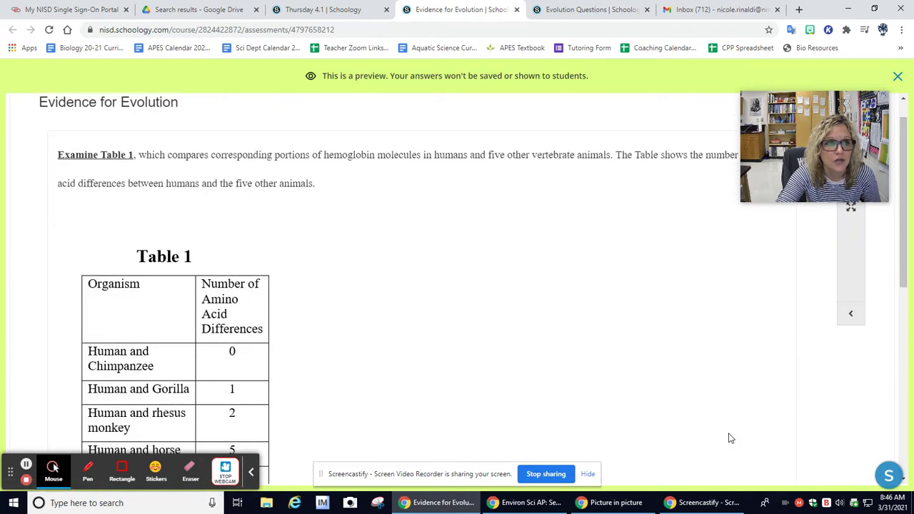
Scroll to the drag-and-drop hemoglobin answers at the bottom of page 5
{"action": "scroll", "scroll_direction": "down", "scroll_amount": 3}
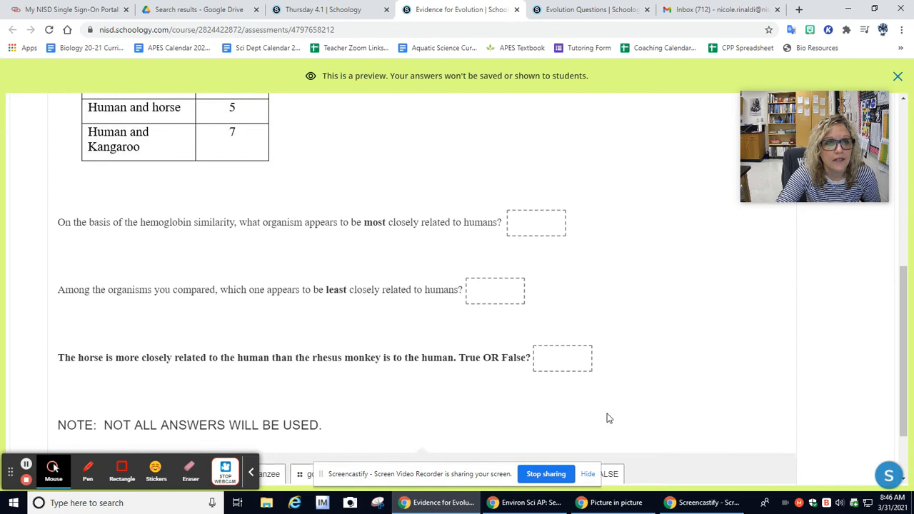
{"action": "scroll", "scroll_direction": "down", "scroll_amount": 3}
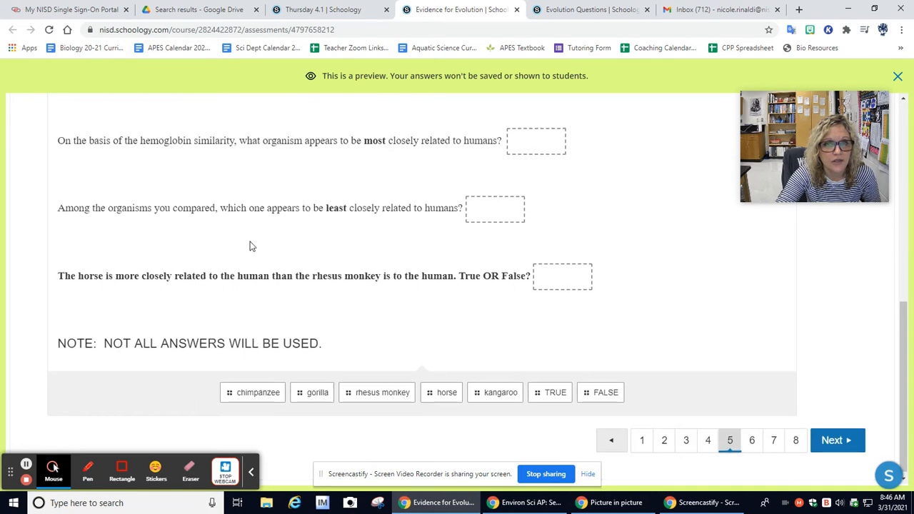
{"action": "scroll", "scroll_direction": "up", "scroll_amount": 3}
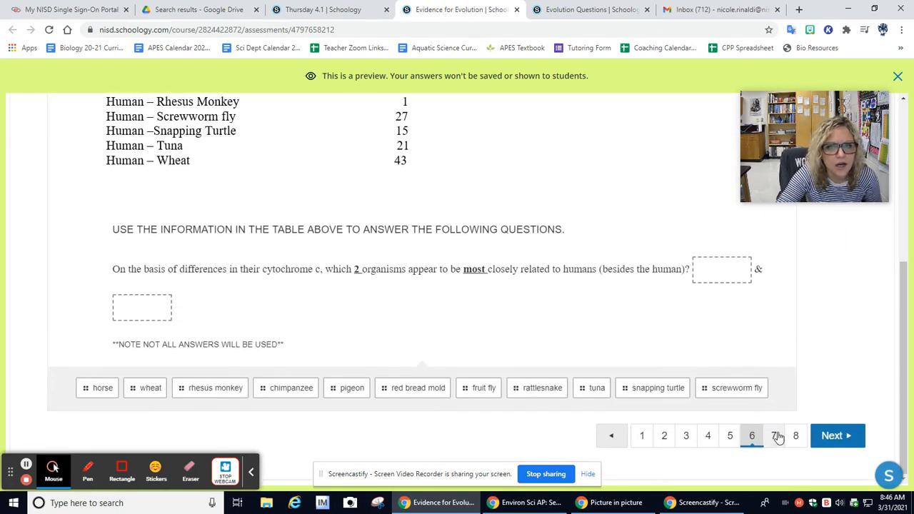
Go to page 7 and read through the cytochrome c differences table and its question
{"action": "left_click", "coordinate": [773, 435]}
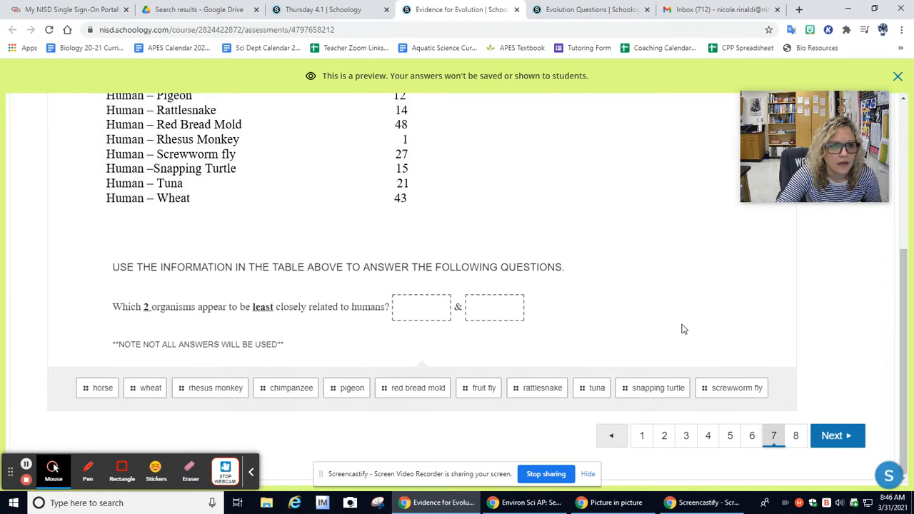
{"action": "scroll", "scroll_direction": "up", "scroll_amount": 3}
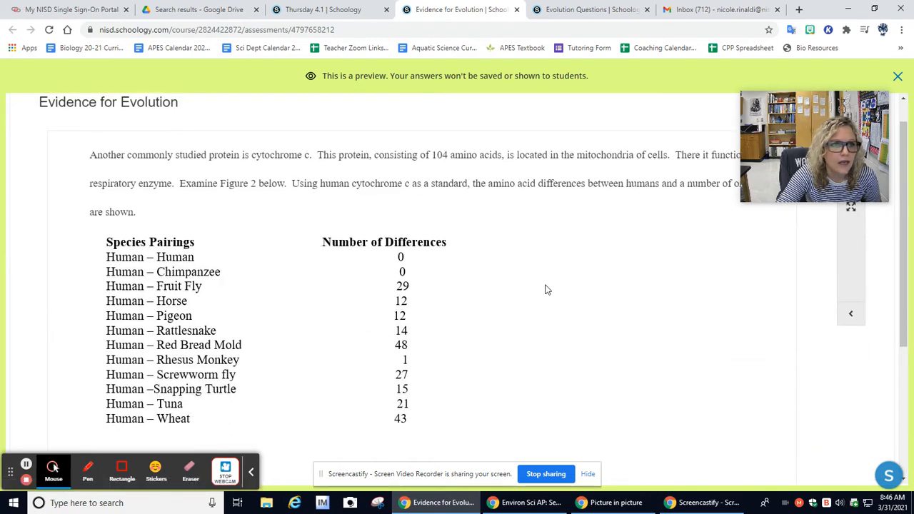
{"action": "scroll", "scroll_direction": "up", "scroll_amount": 3}
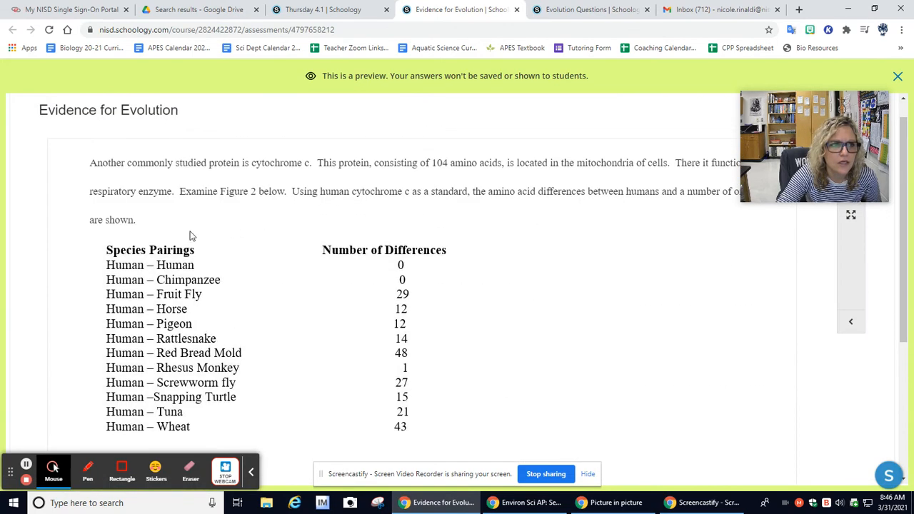
{"action": "mouse_move", "coordinate": [349, 252]}
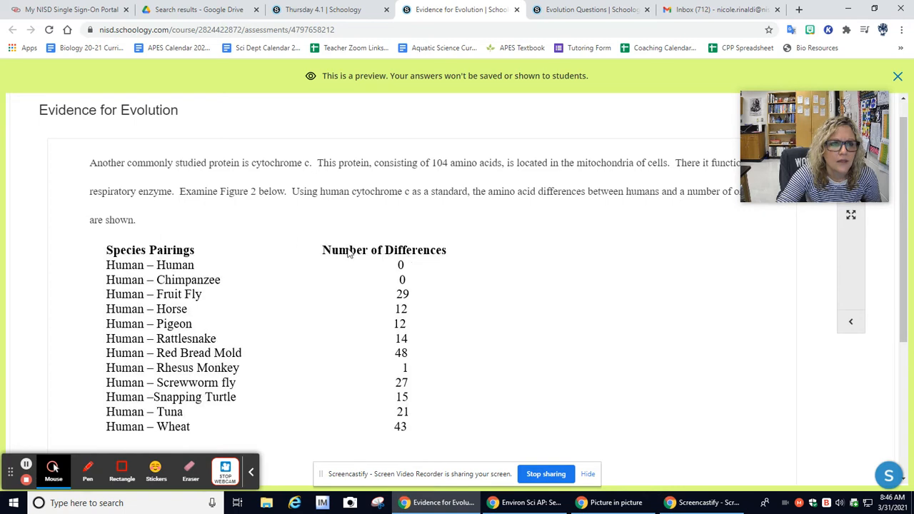
{"action": "mouse_move", "coordinate": [511, 297]}
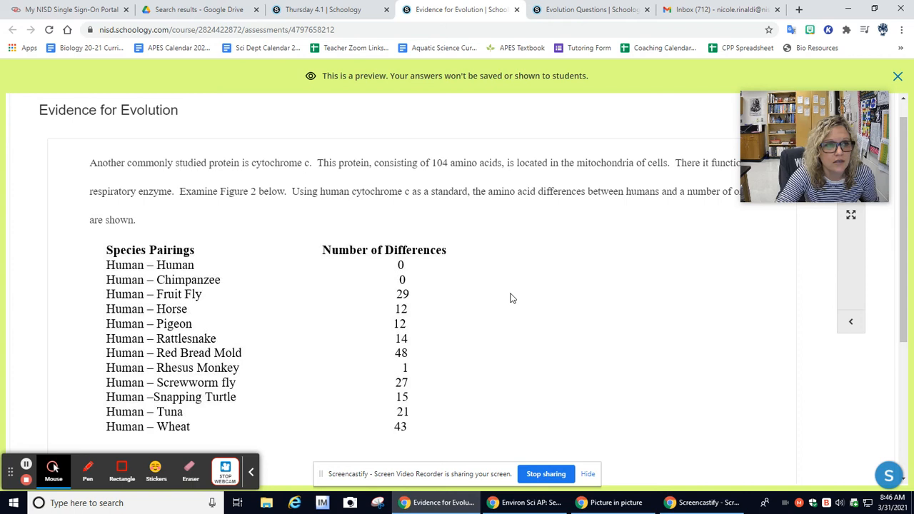
{"action": "mouse_move", "coordinate": [431, 281]}
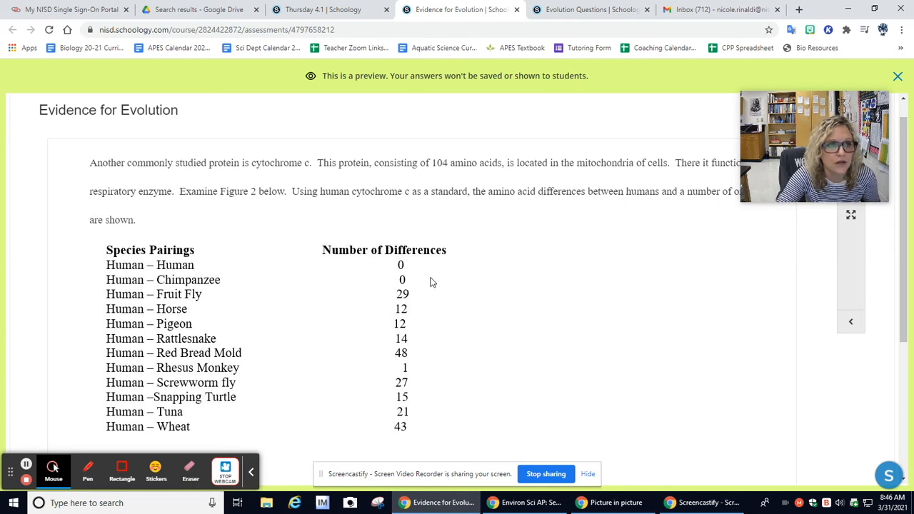
{"action": "mouse_move", "coordinate": [525, 308]}
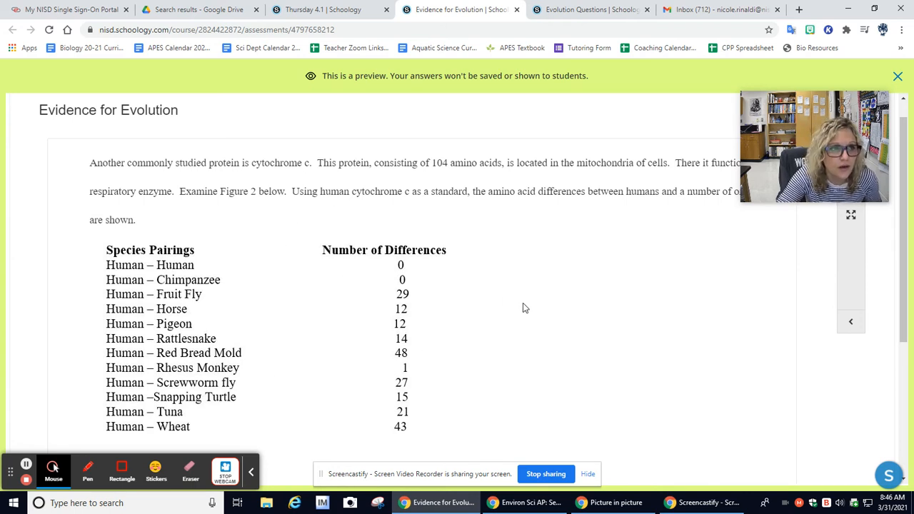
{"action": "scroll", "scroll_direction": "down", "scroll_amount": 3}
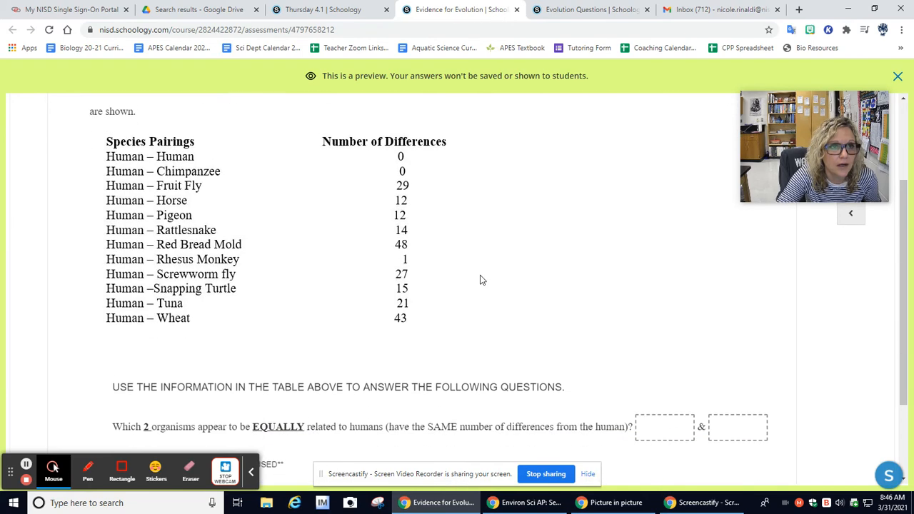
{"action": "scroll", "scroll_direction": "down", "scroll_amount": 3}
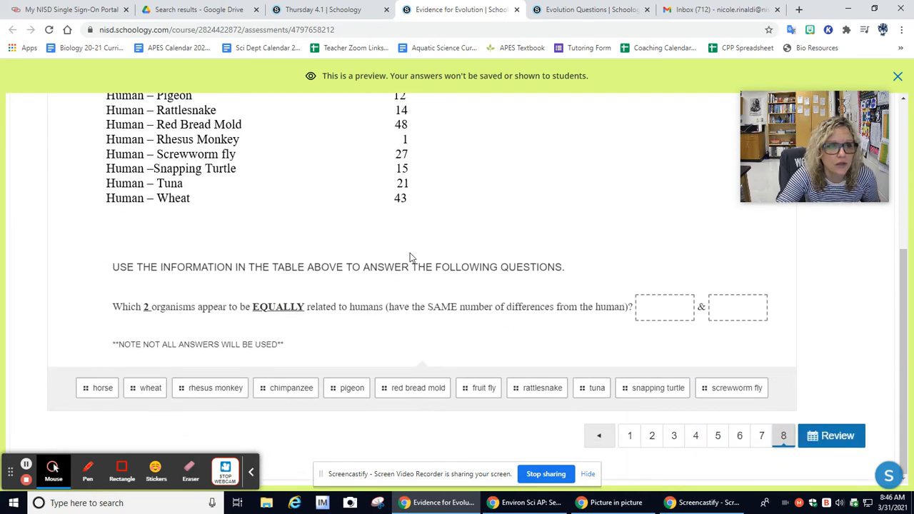
{"action": "scroll", "scroll_direction": "up", "scroll_amount": 3}
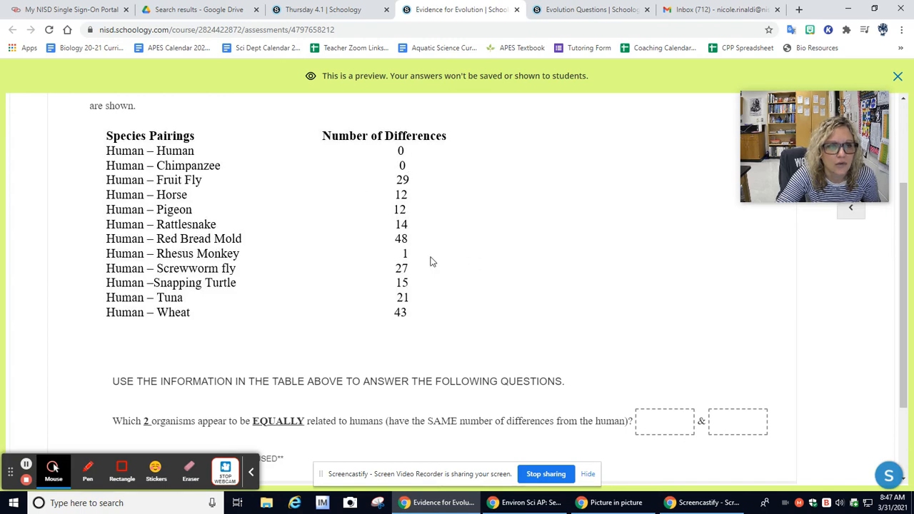
{"action": "scroll", "scroll_direction": "down", "scroll_amount": 3}
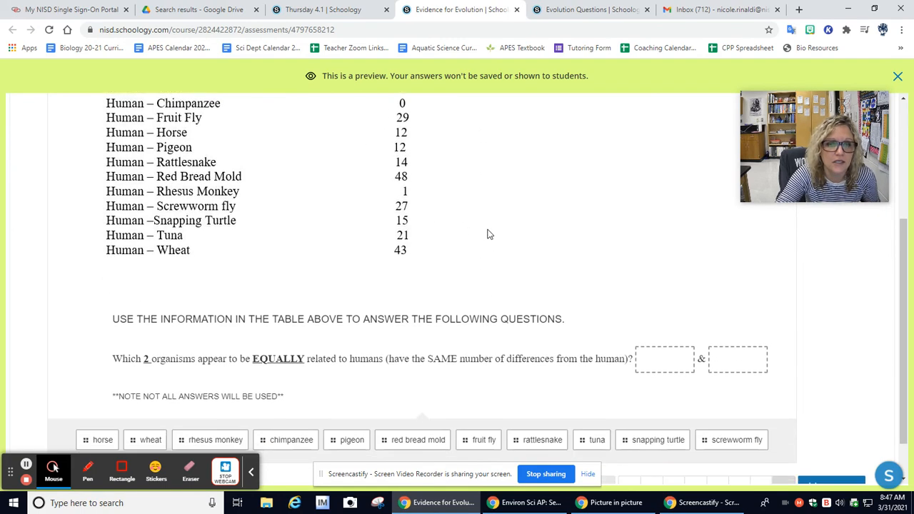
{"action": "scroll", "scroll_direction": "down", "scroll_amount": 3}
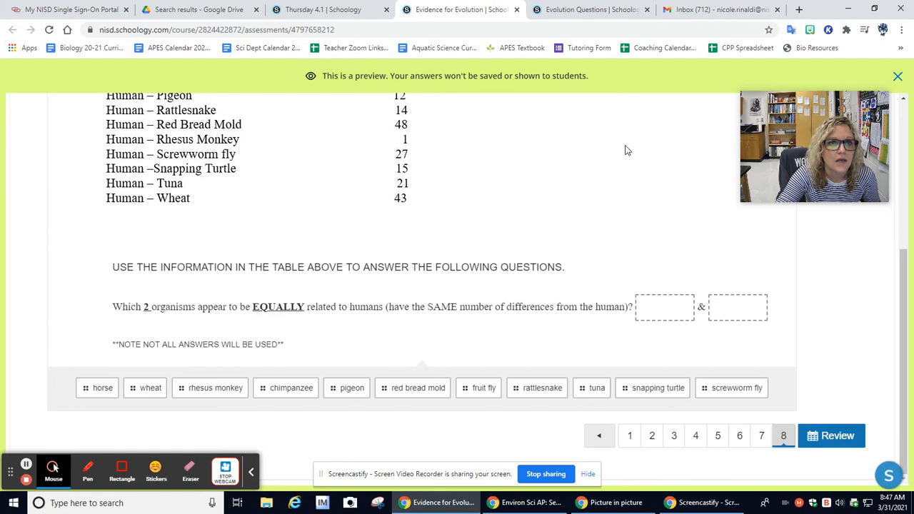
{"action": "mouse_move", "coordinate": [463, 290]}
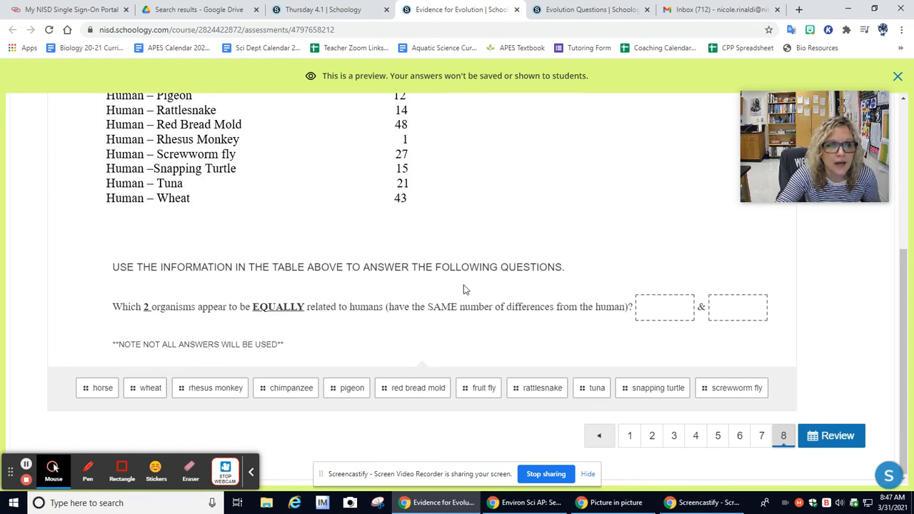
{"action": "scroll", "scroll_direction": "up", "scroll_amount": 3}
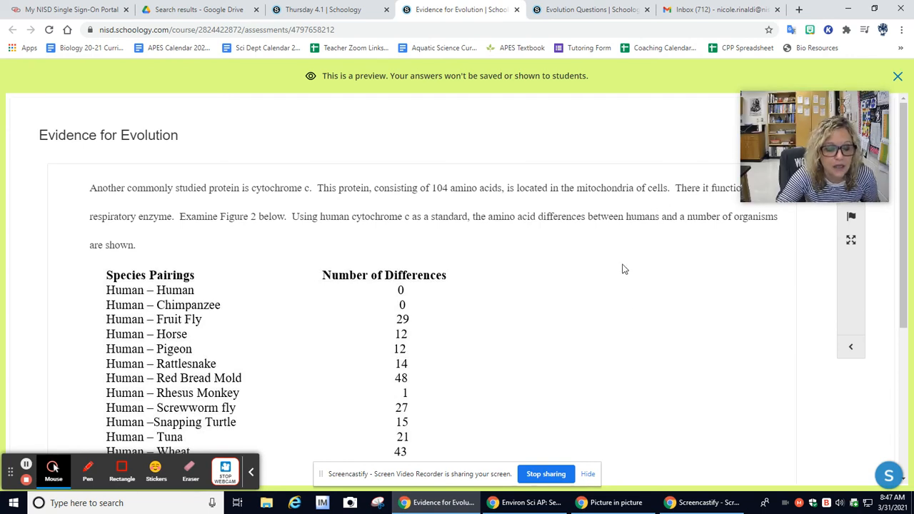
{"action": "mouse_move", "coordinate": [631, 308]}
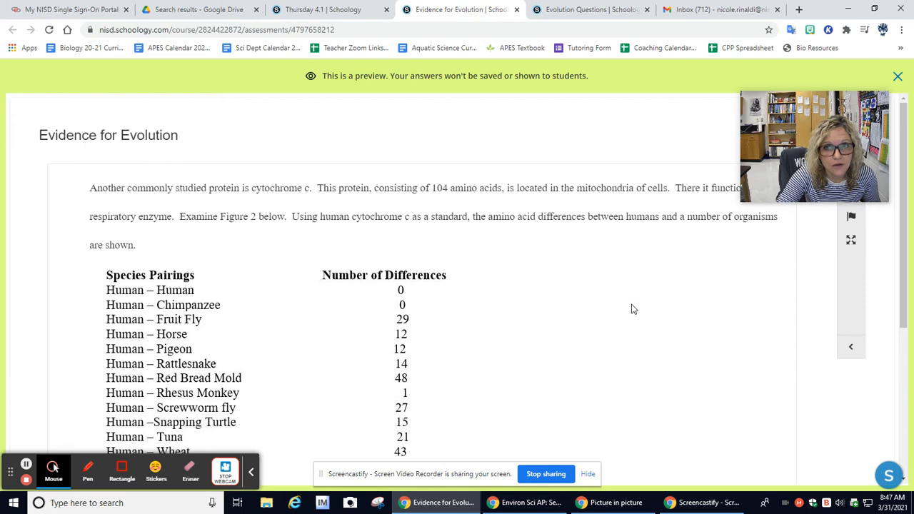
{"action": "mouse_move", "coordinate": [692, 316]}
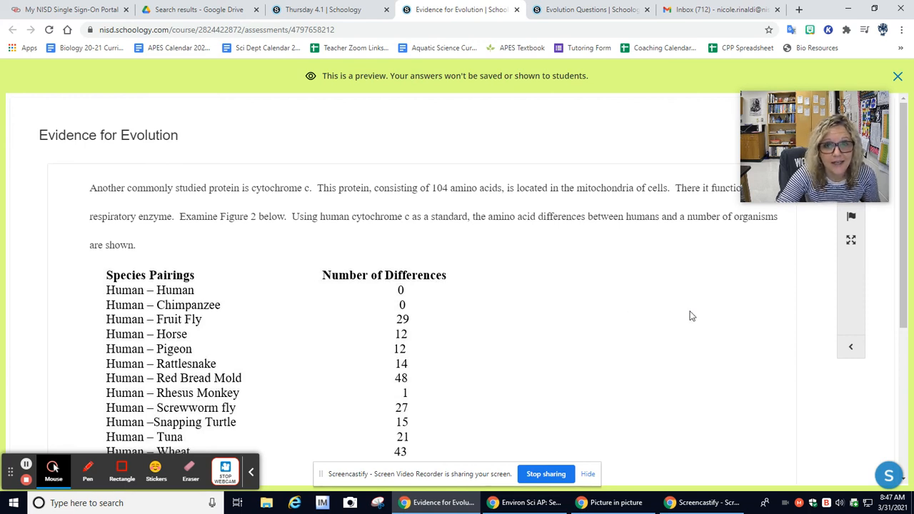